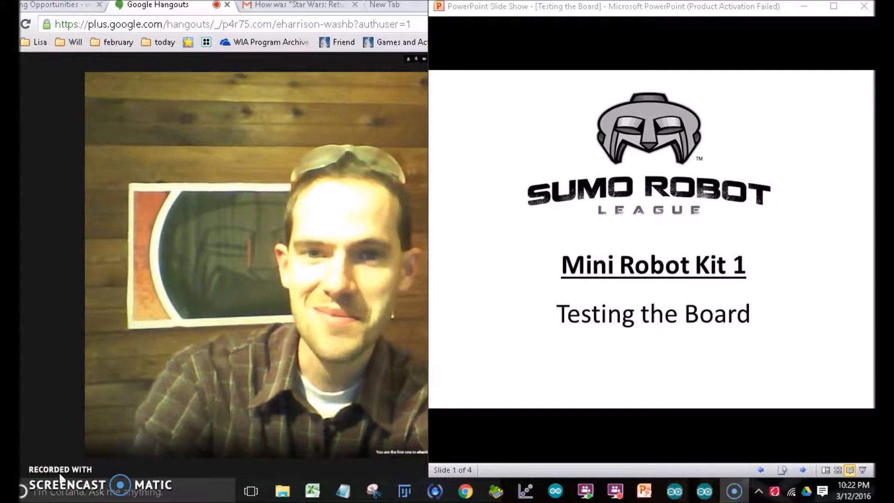
mouse_move(413, 405)
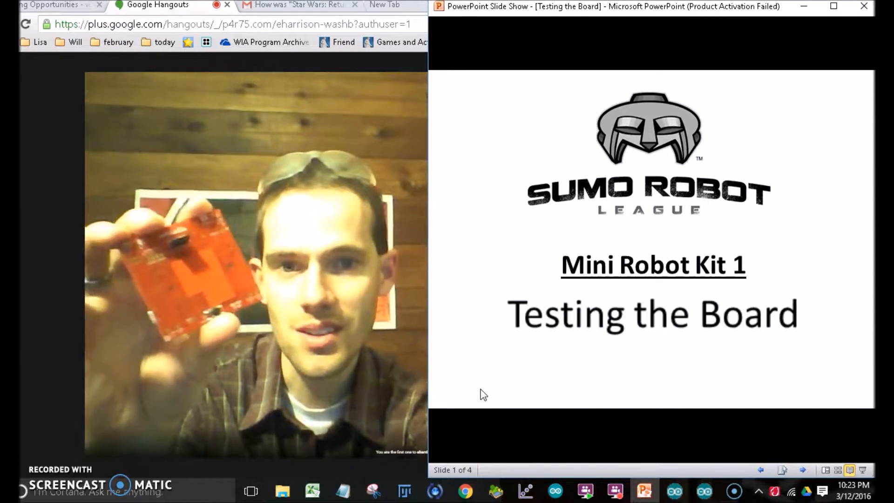
- Advance the slideshow from the title slide to slide 2, 'Testing the Board'
left_click(483, 387)
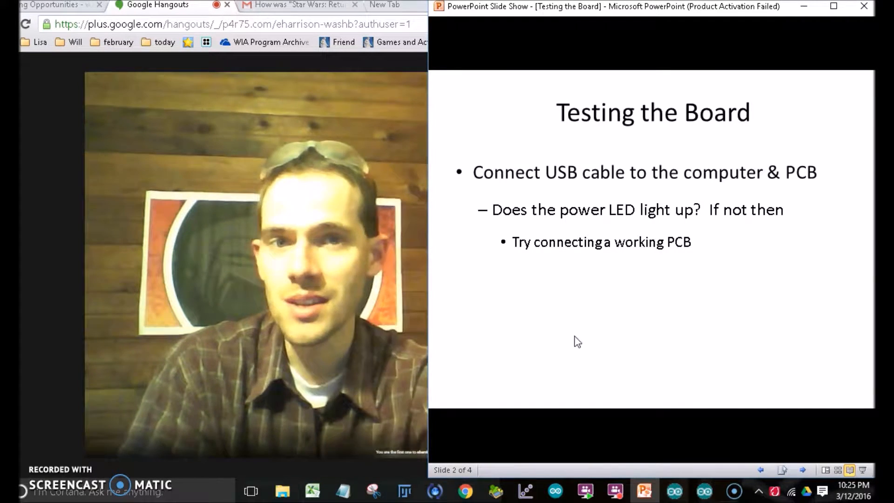
- Advance to slide 3 about opening the Arduino IDE
left_click(574, 337)
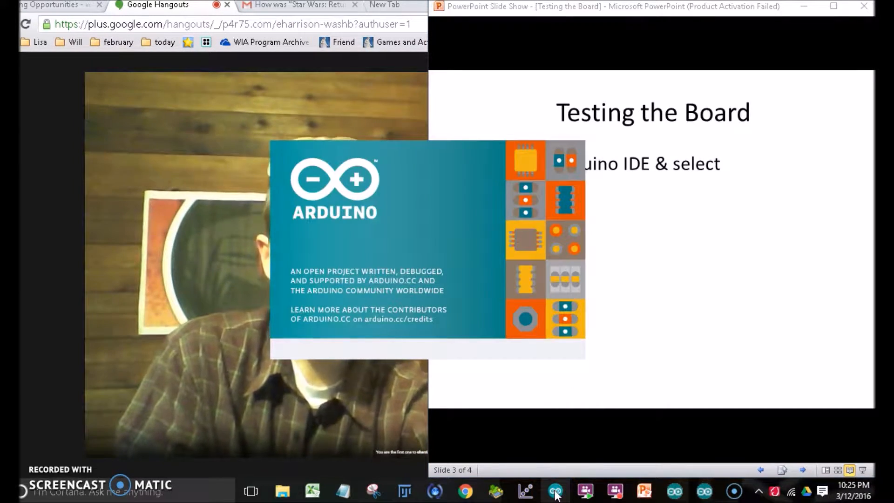
- Bring up the Arduino IDE with the new blank sketch_mar12a beside the slideshow
left_click(555, 491)
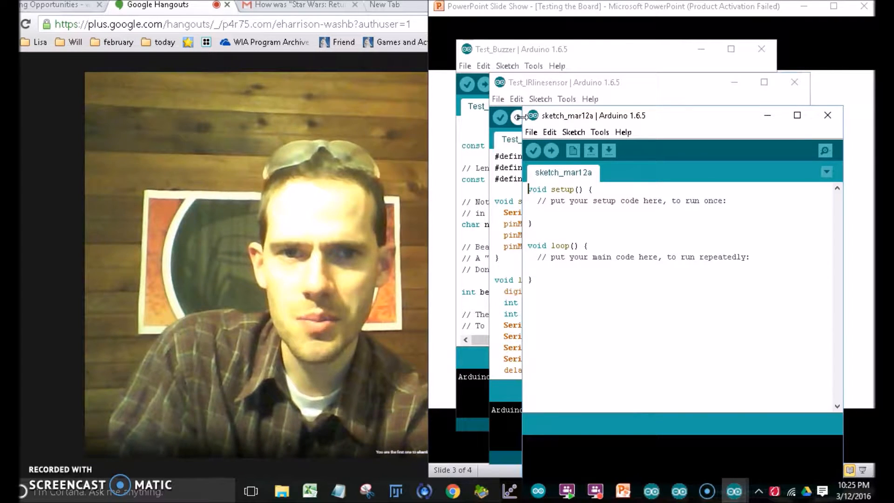
mouse_move(809, 68)
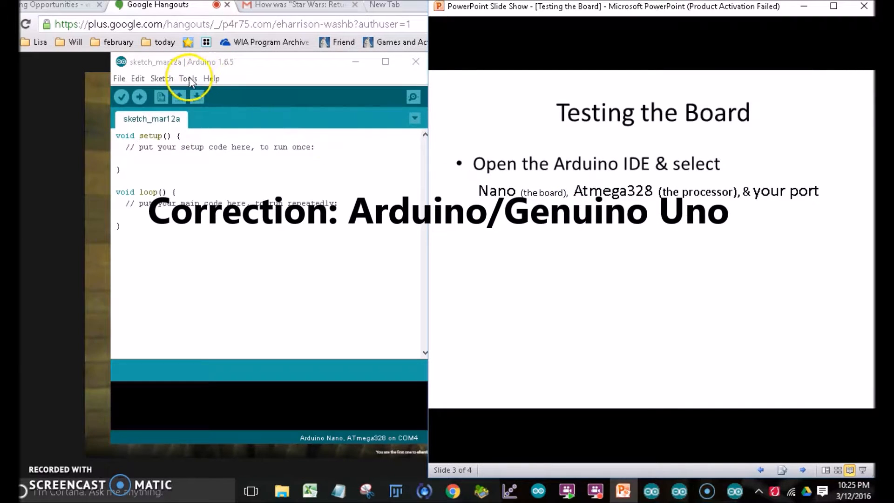
left_click(187, 78)
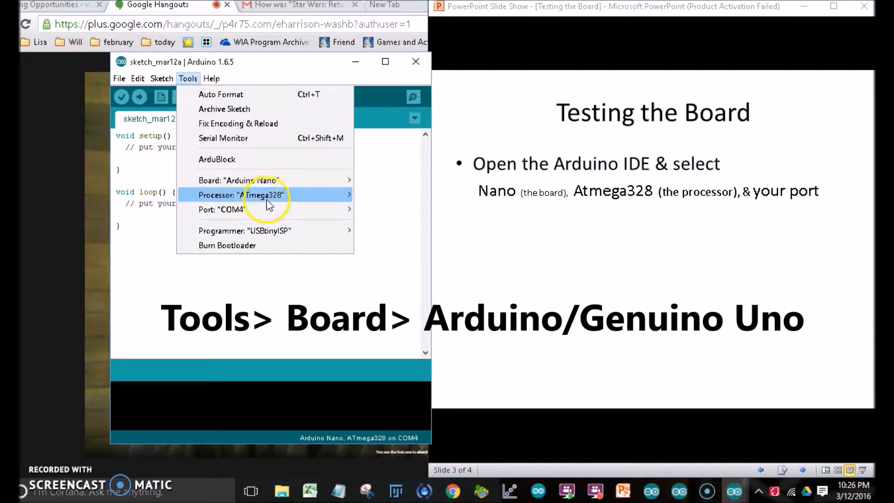
left_click(238, 180)
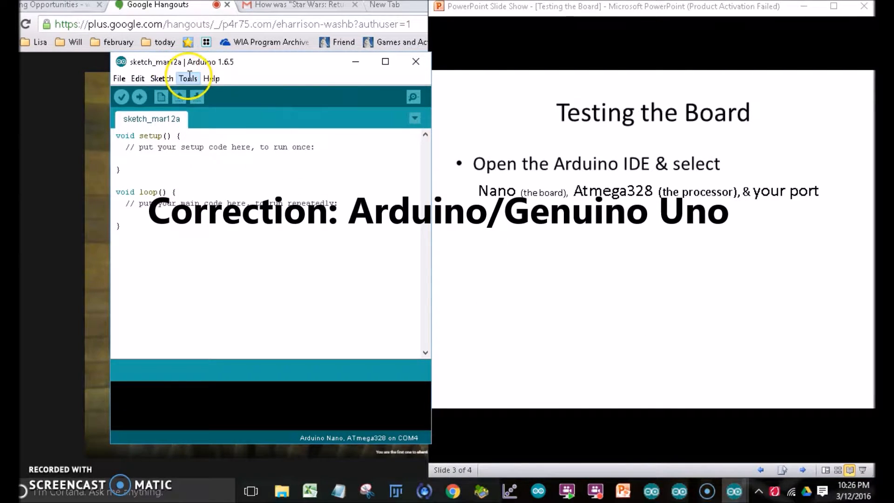
left_click(187, 78)
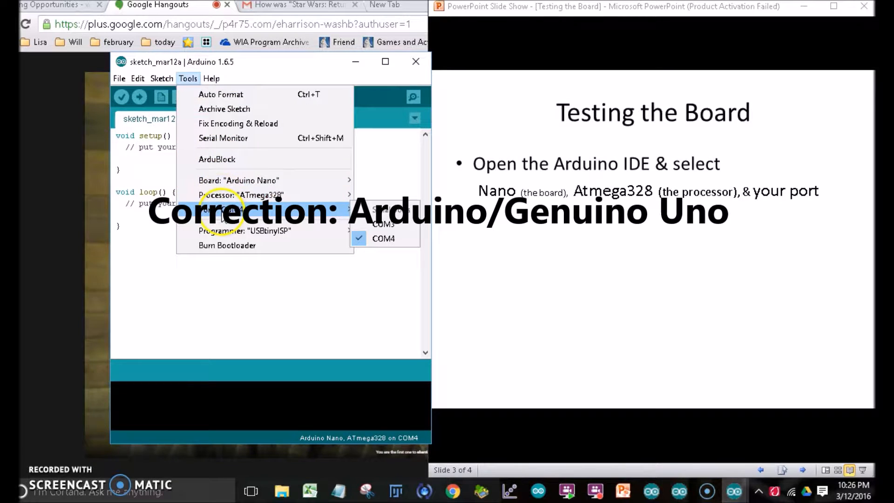
left_click(379, 237)
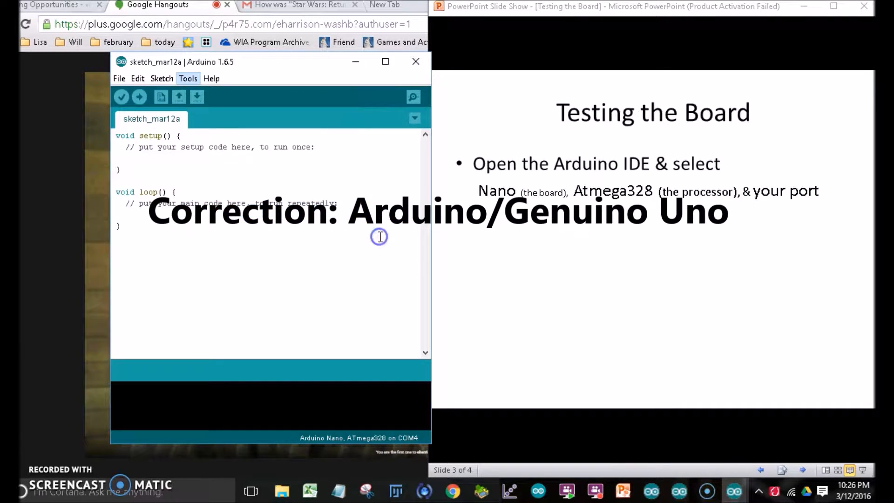
mouse_move(139, 97)
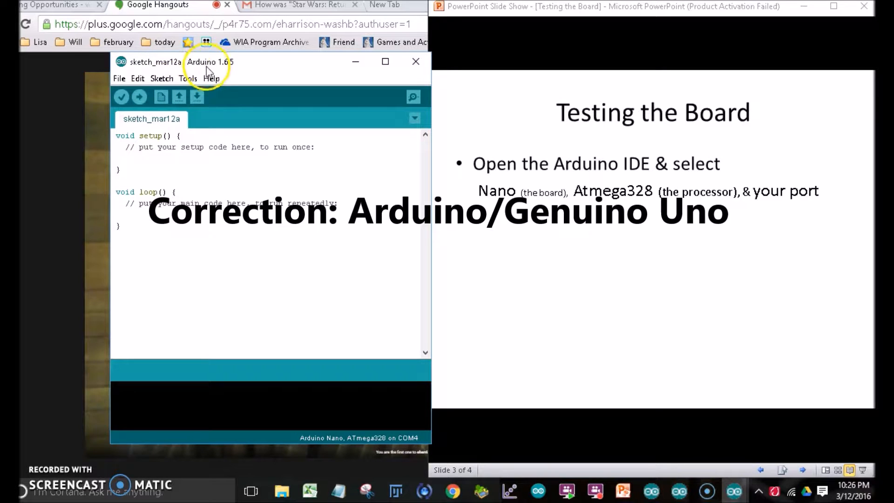
left_click(141, 96)
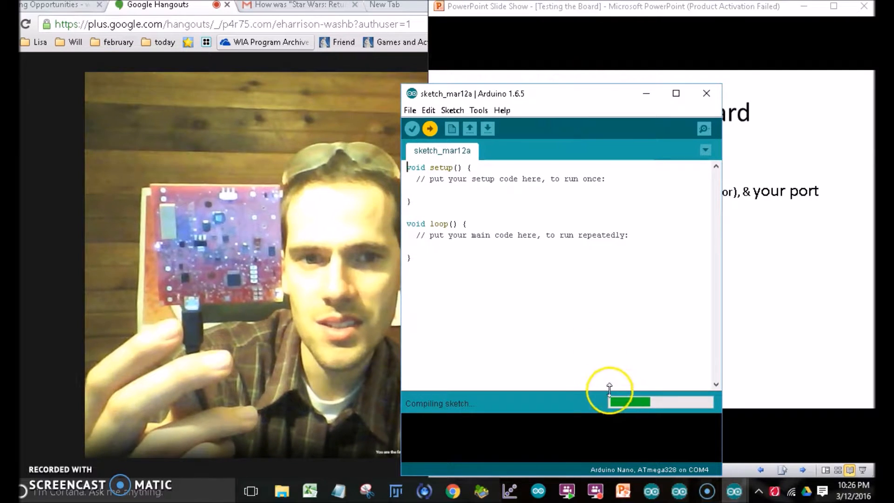
mouse_move(560, 390)
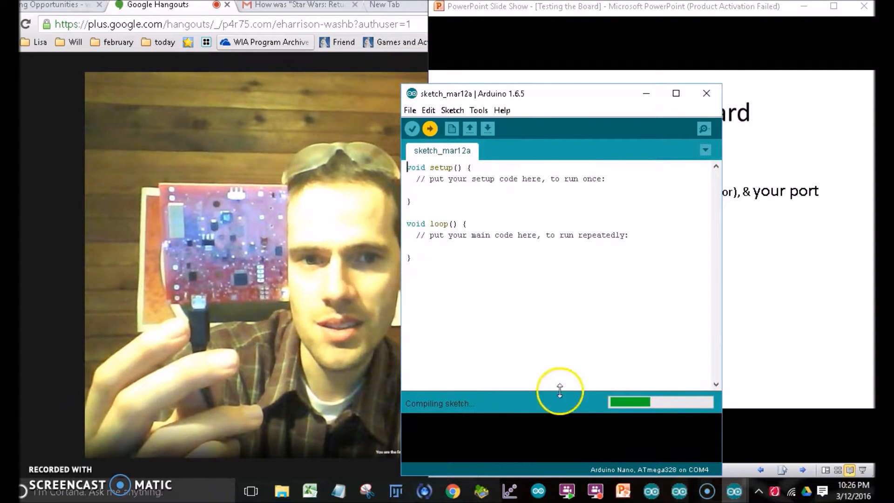
mouse_move(670, 441)
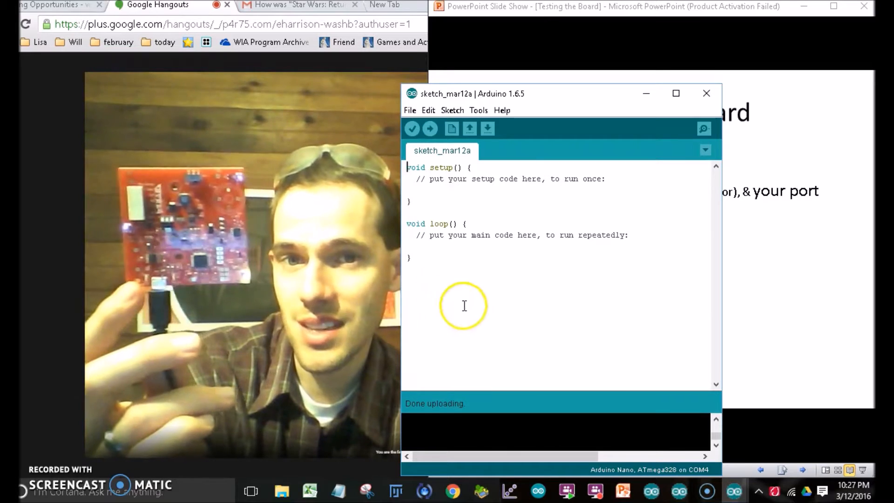
mouse_move(470, 439)
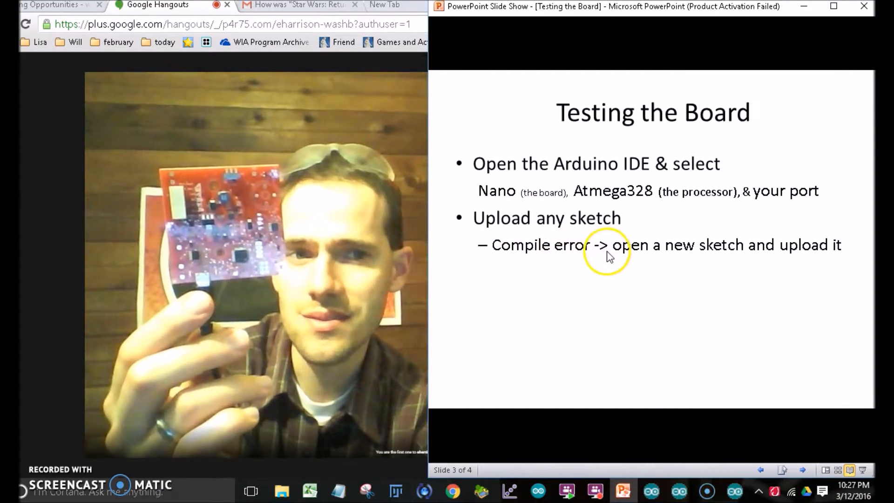
mouse_move(618, 288)
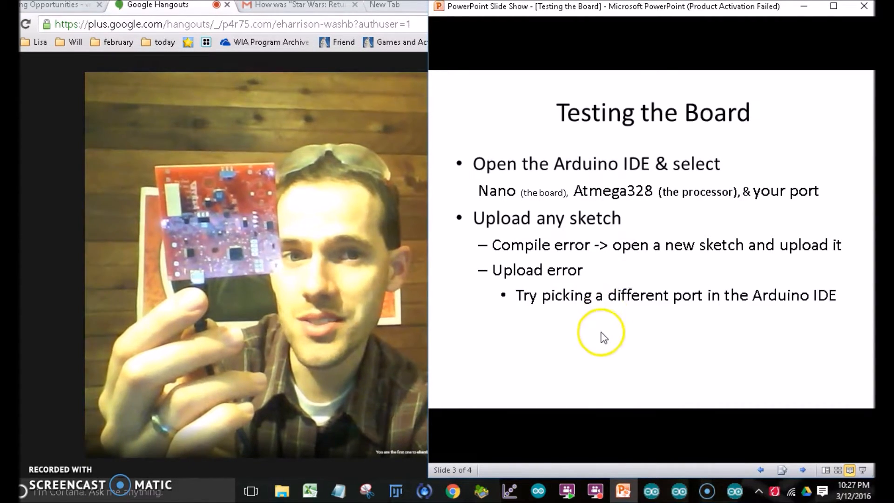
mouse_move(601, 337)
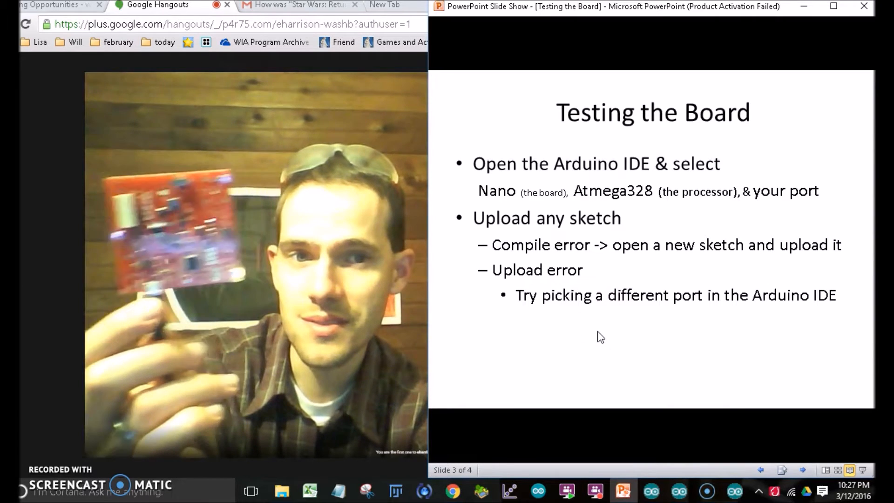